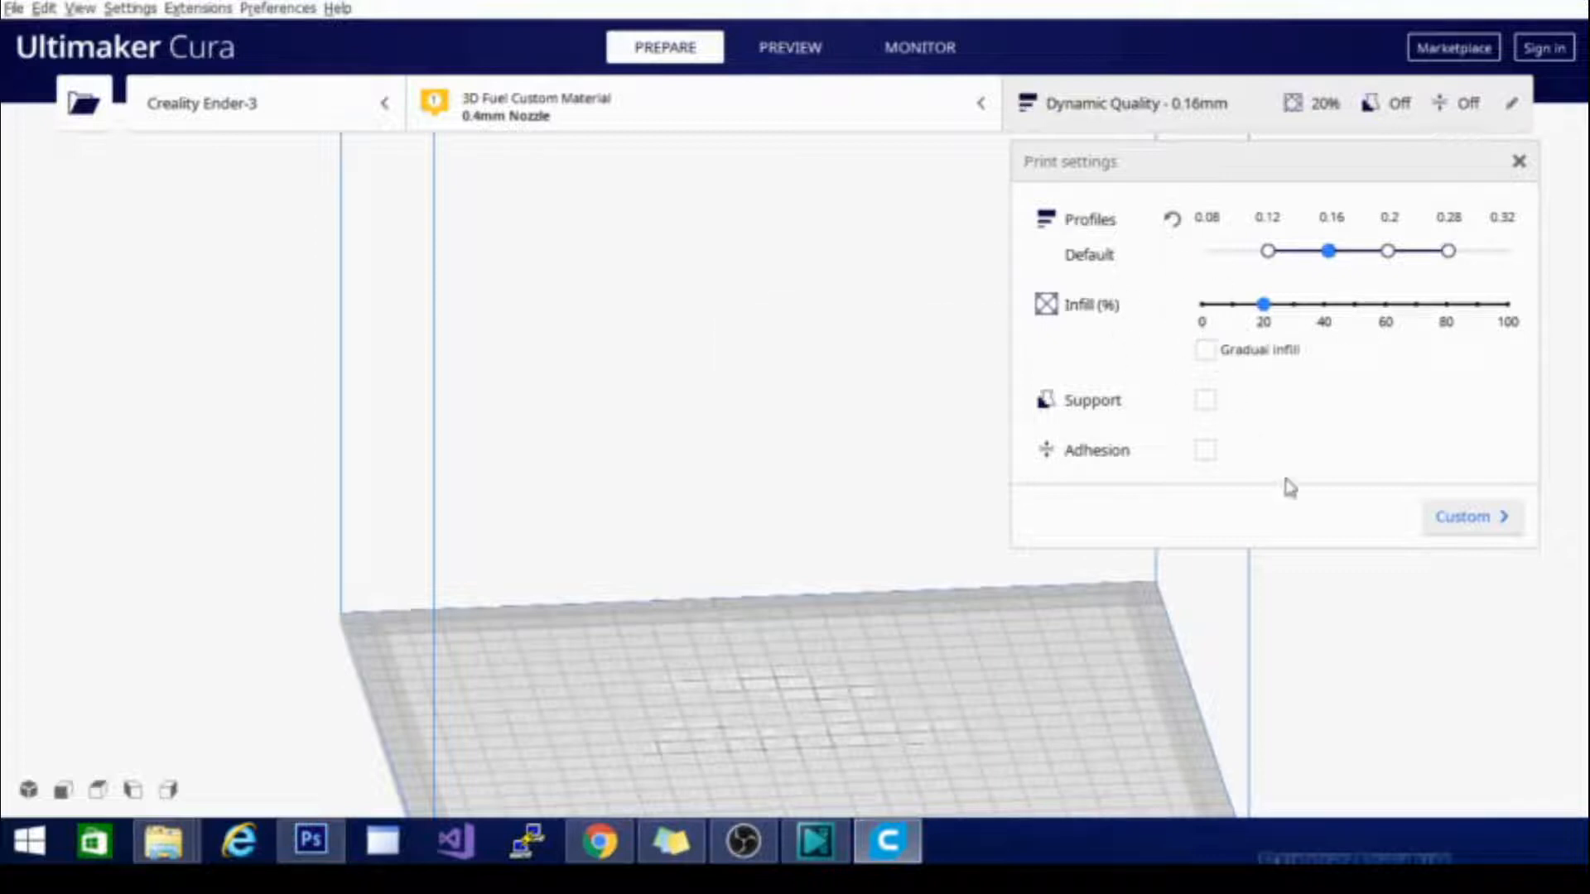
# - Switch the Dynamic Quality profile from recommended view to the full custom settings list
pyautogui.click(1470, 517)
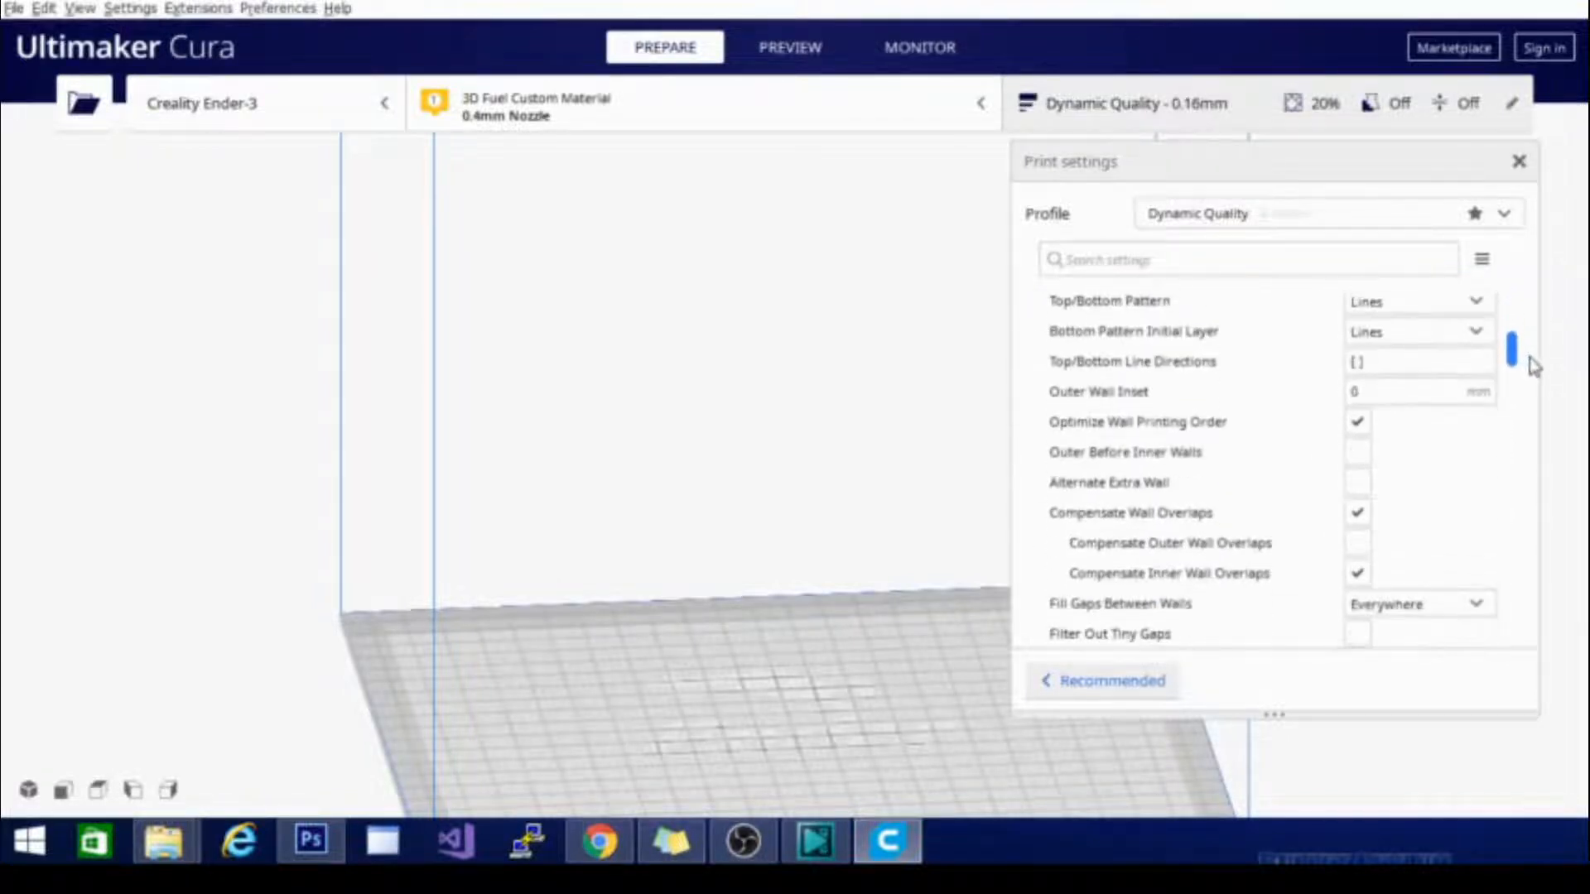
# - Scroll down through the custom settings list toward the visibility options
pyautogui.scroll(-3)
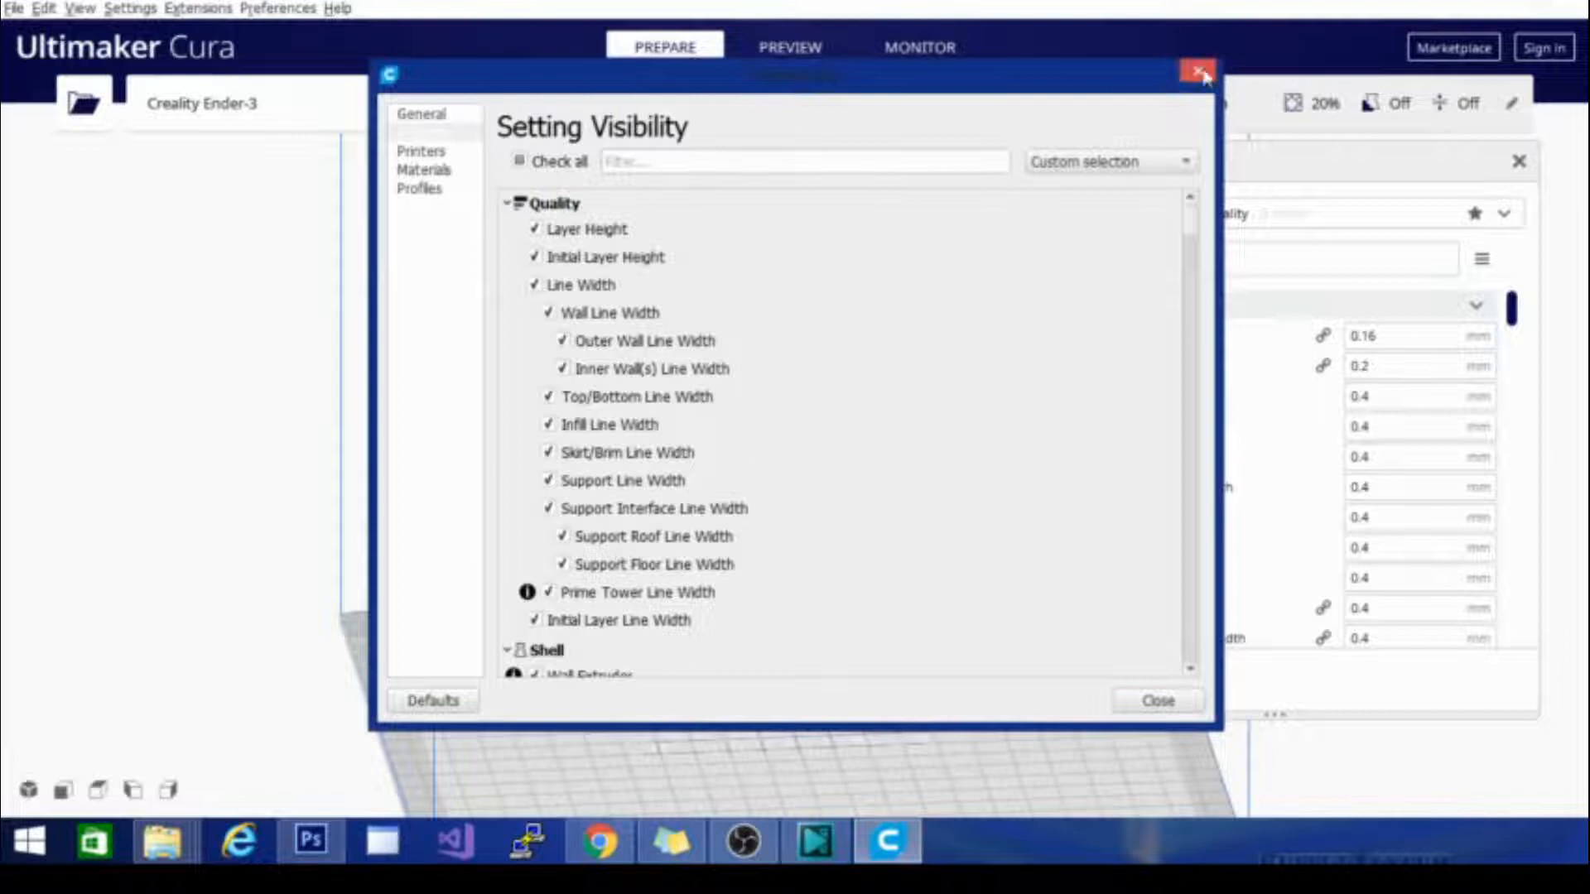
# - Close the Setting Visibility preferences, returning to the Quality section's layer height and line widths
pyautogui.click(1202, 75)
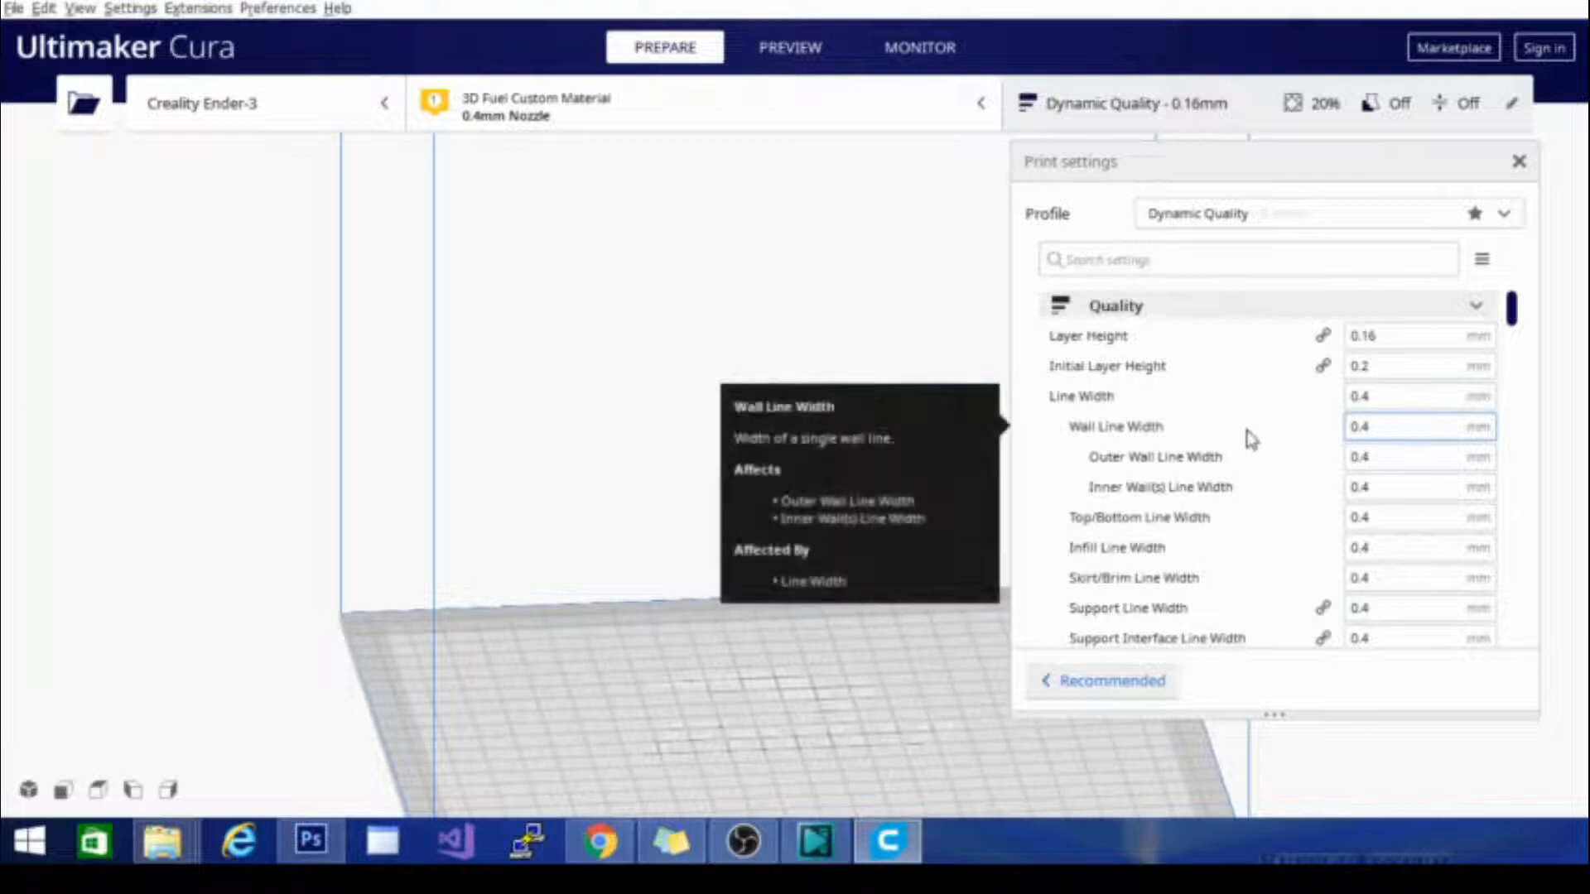
pyautogui.moveTo(1282, 457)
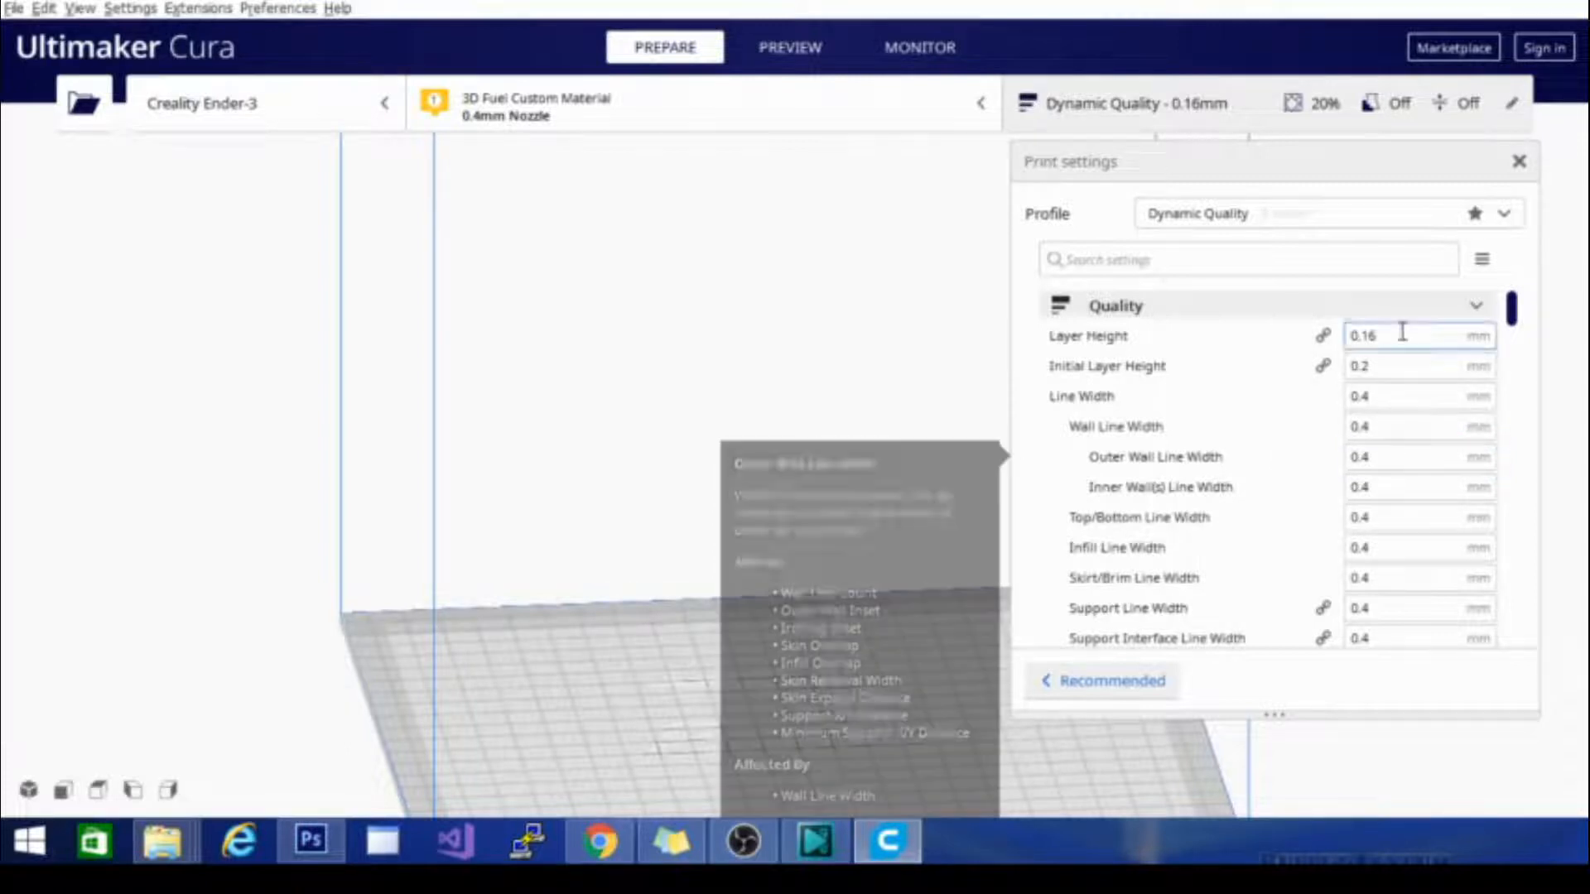
pyautogui.moveTo(1252, 405)
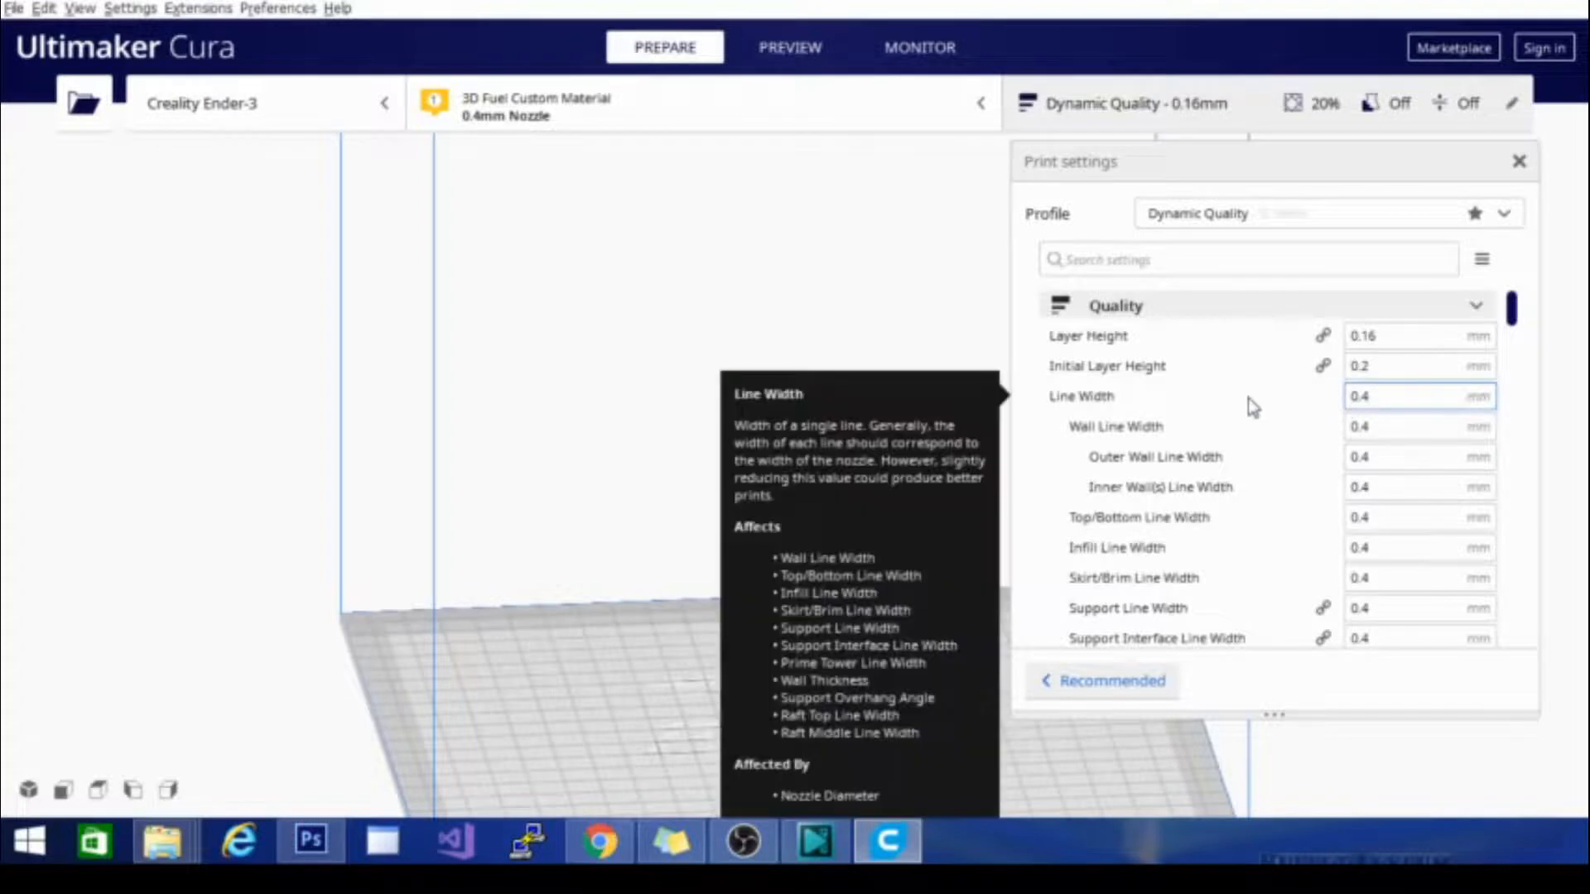
pyautogui.moveTo(1273, 408)
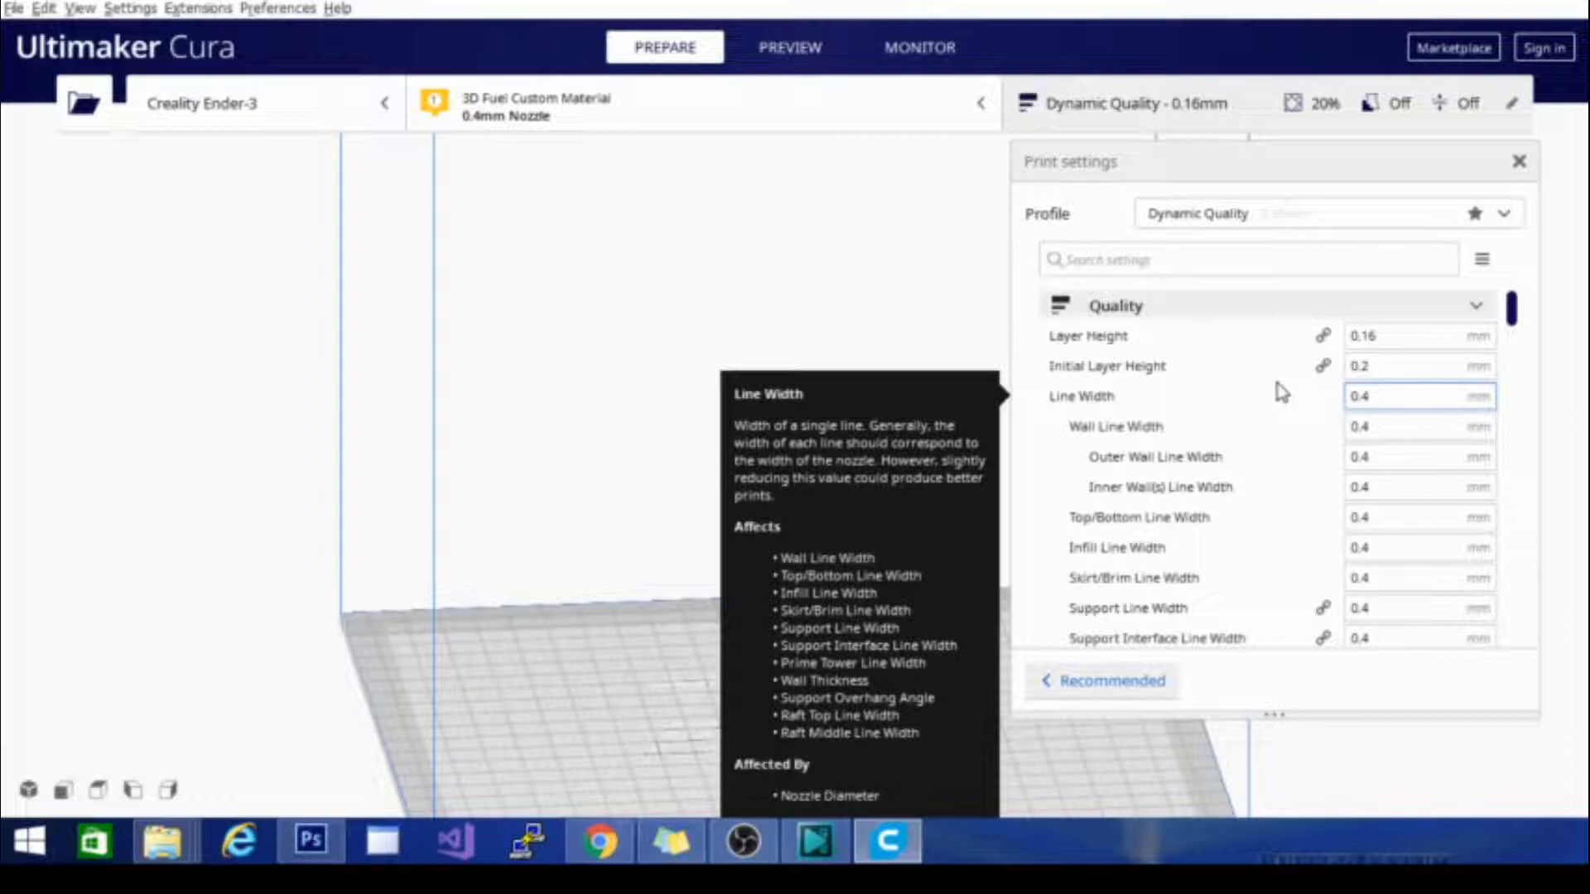
pyautogui.moveTo(1289, 396)
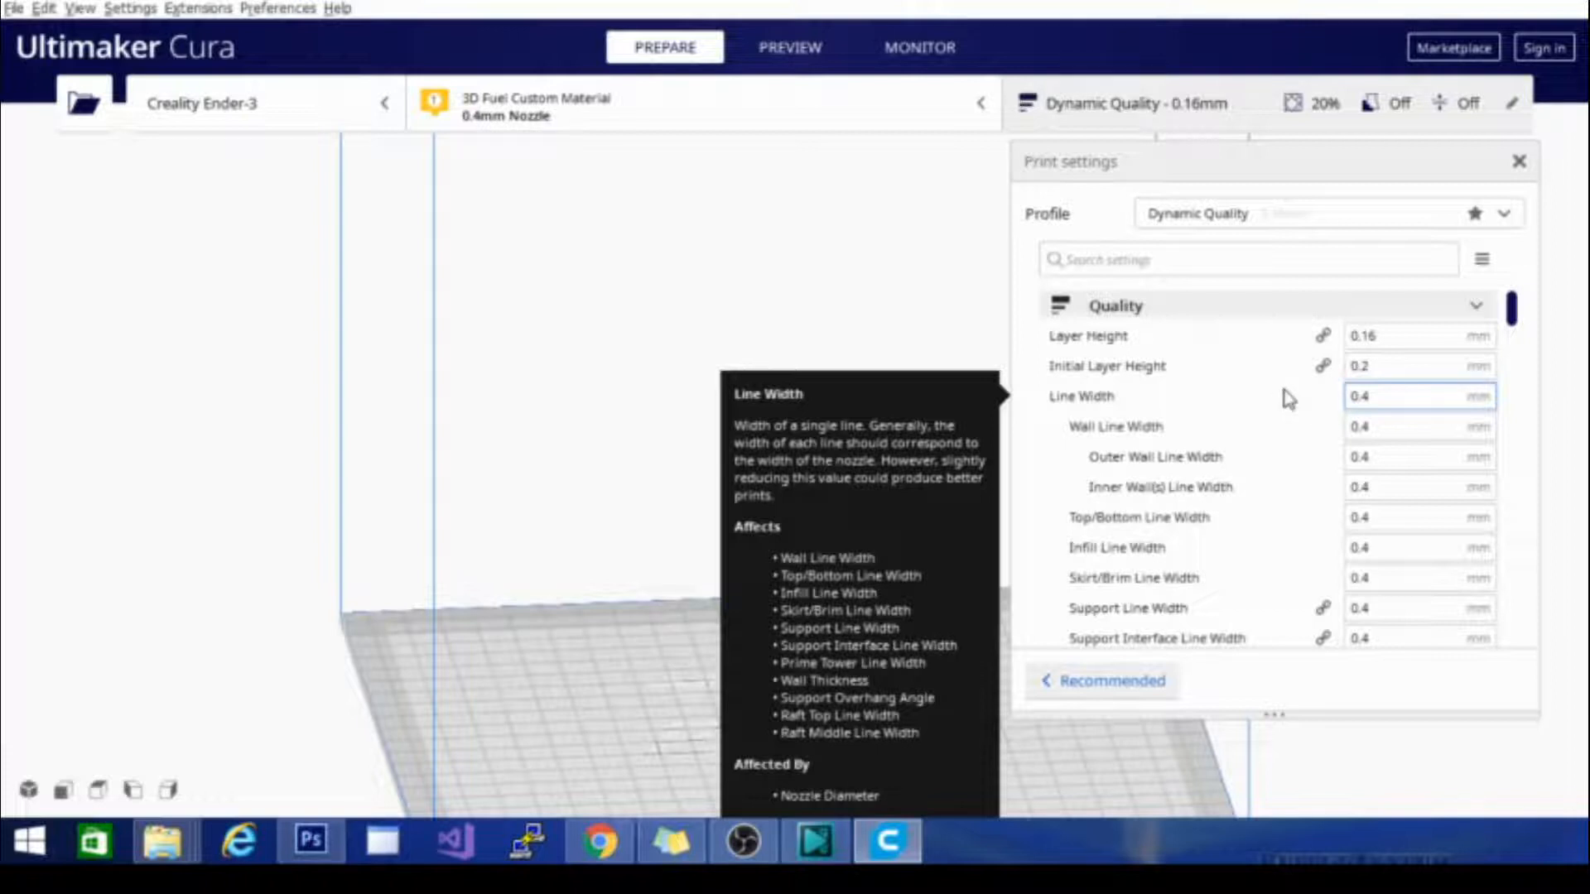
pyautogui.moveTo(1267, 419)
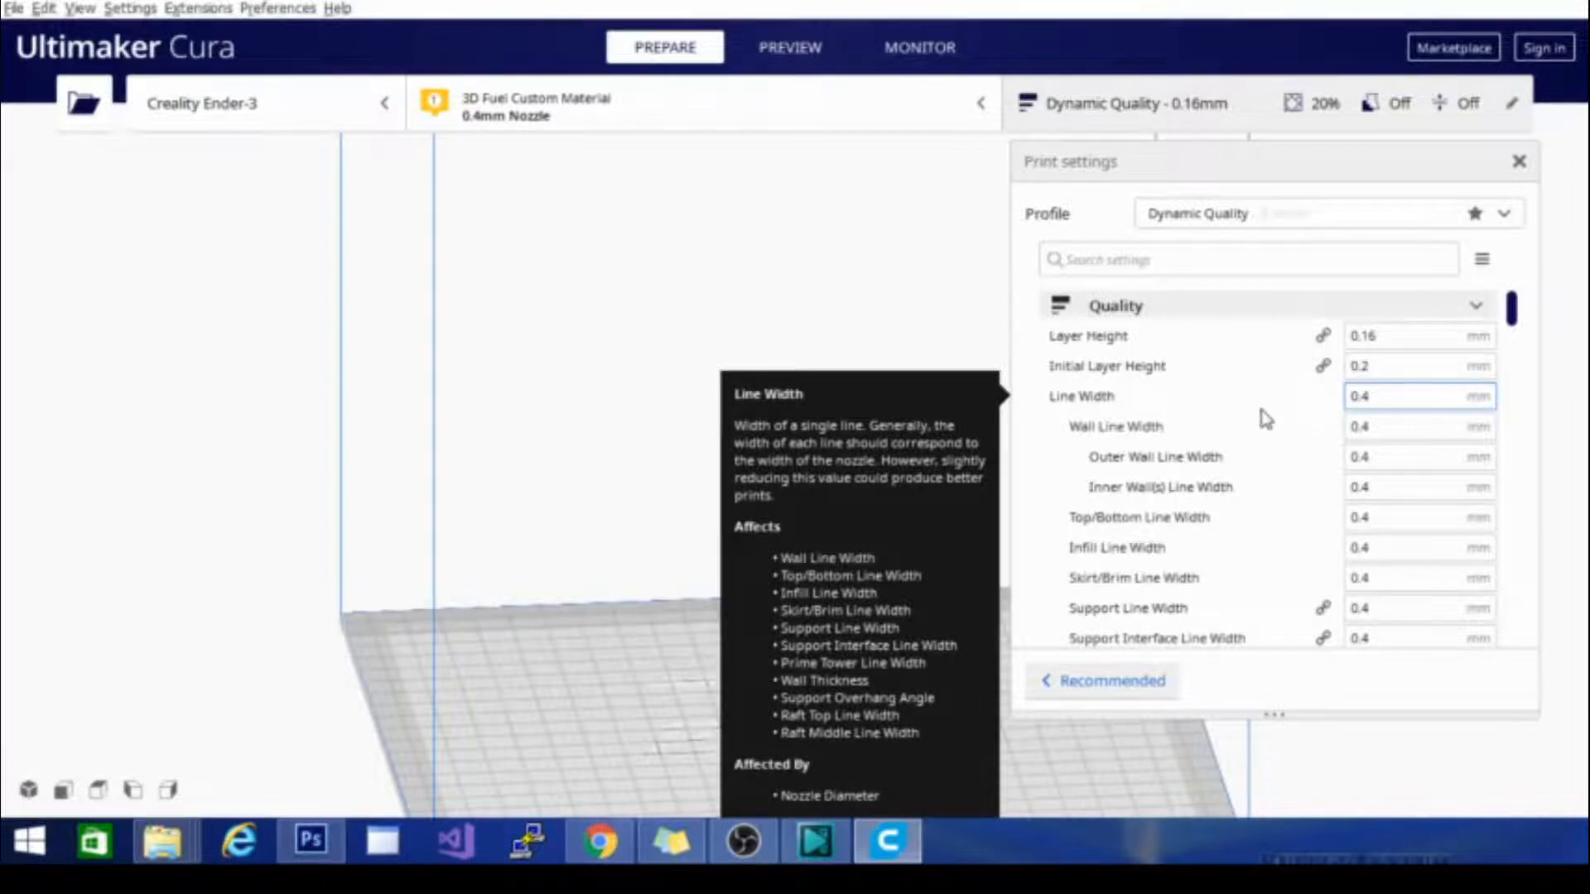
pyautogui.moveTo(1217, 486)
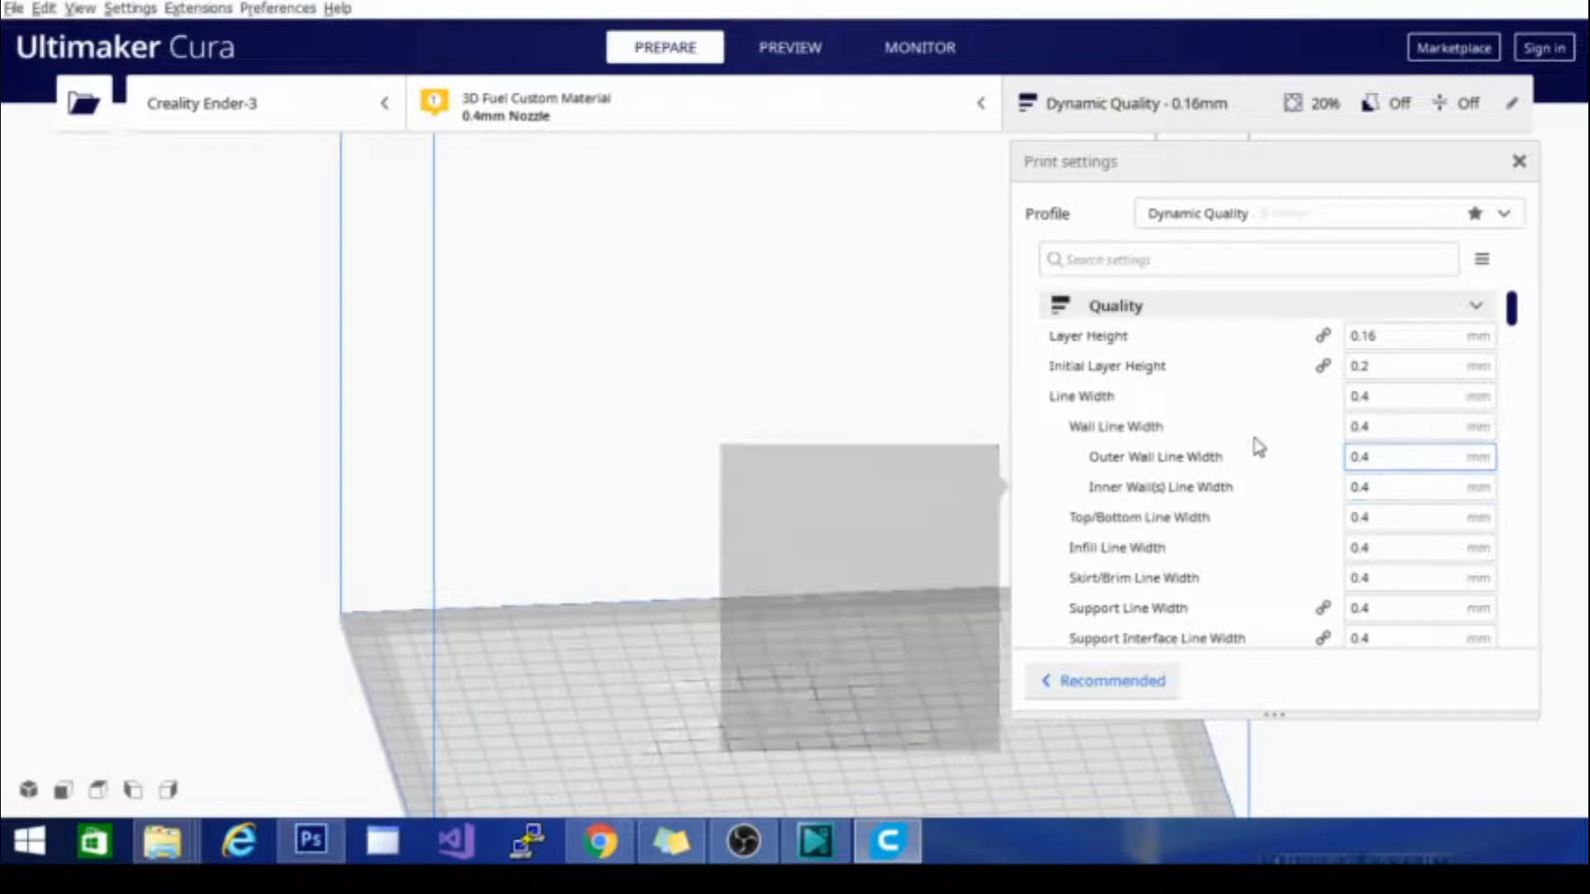
pyautogui.click(1409, 396)
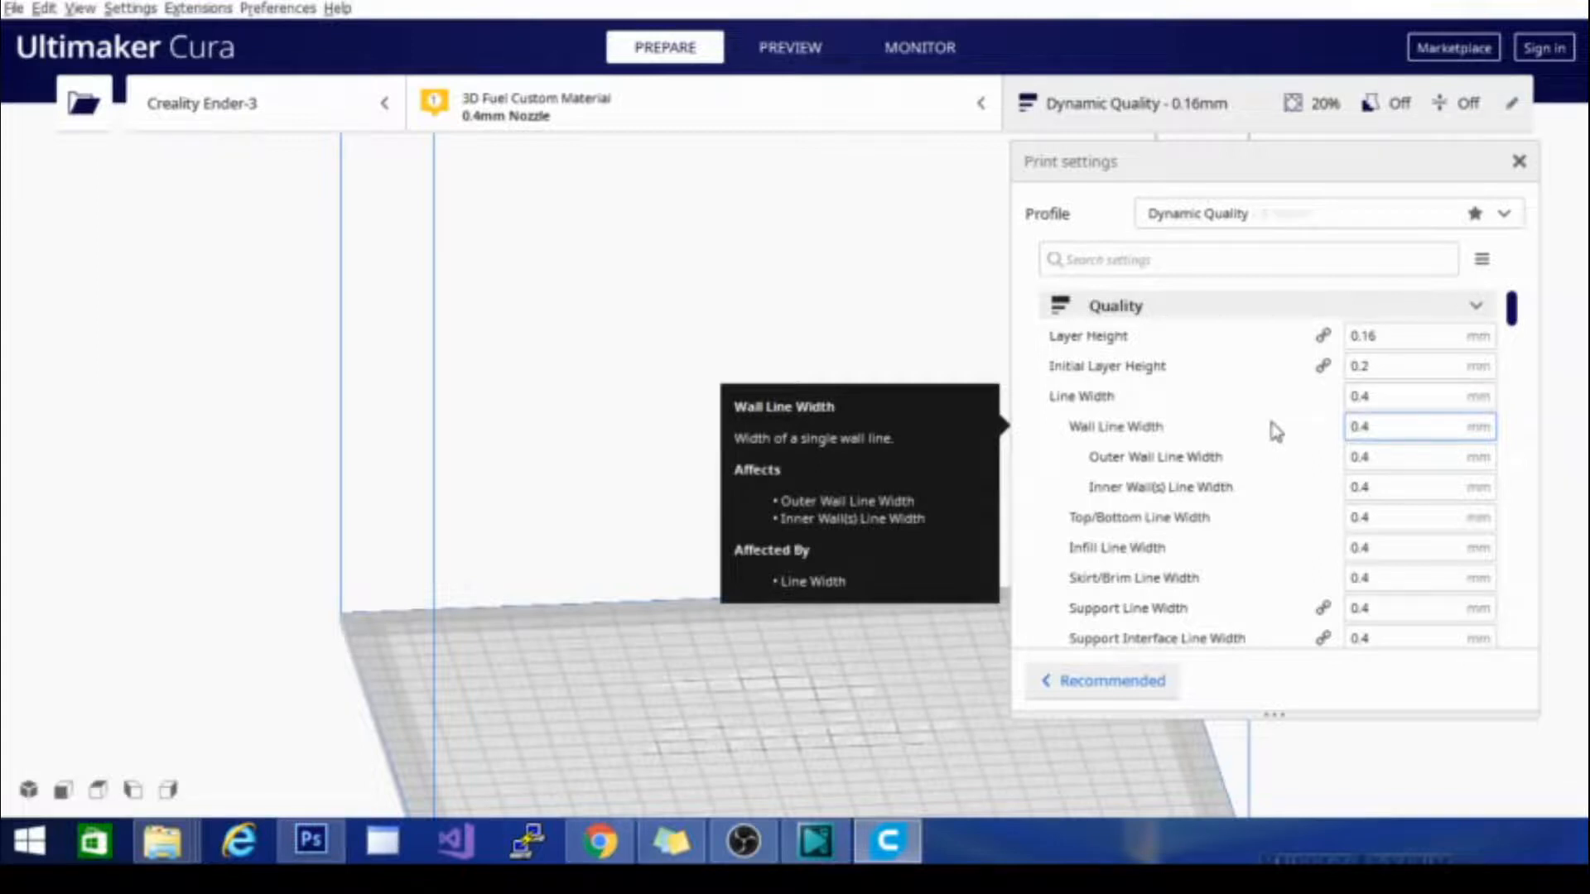
pyautogui.moveTo(1275, 437)
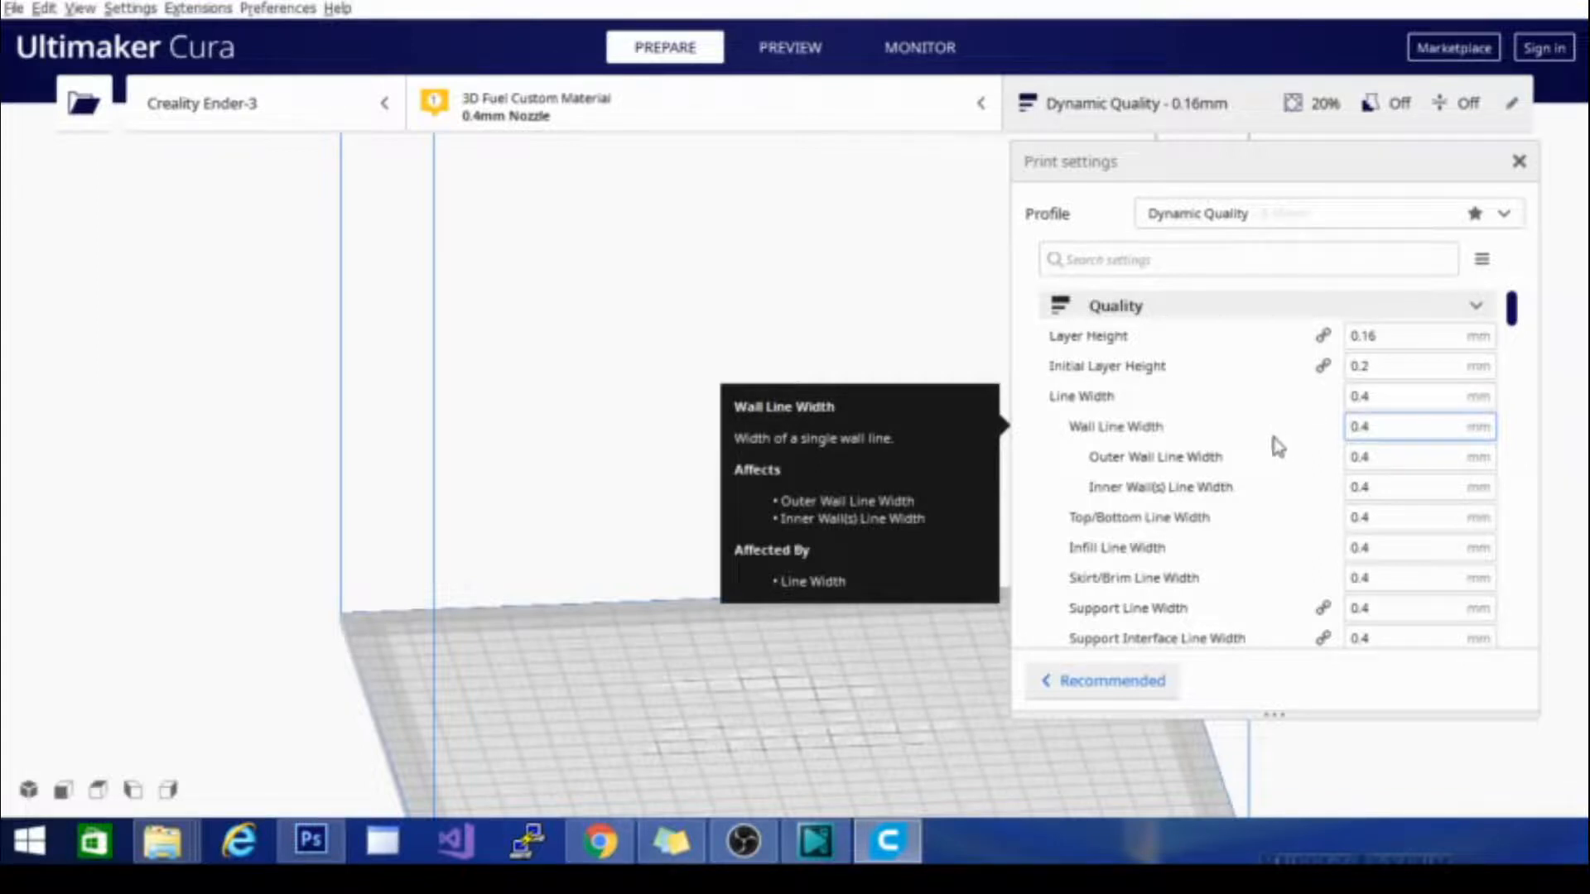
pyautogui.scroll(-3)
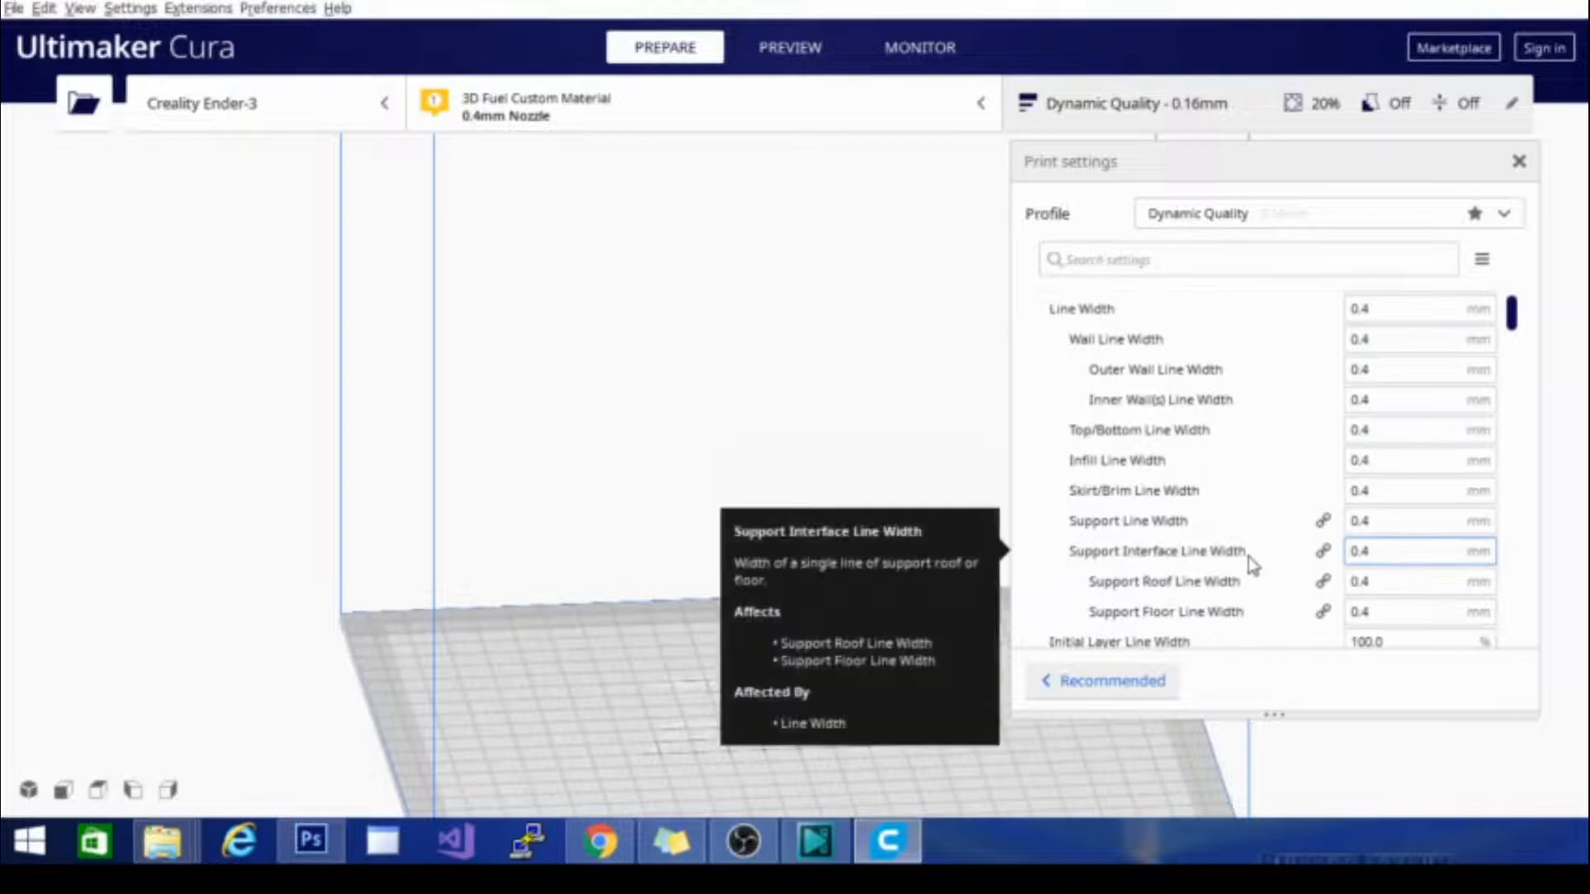
pyautogui.moveTo(1075, 558)
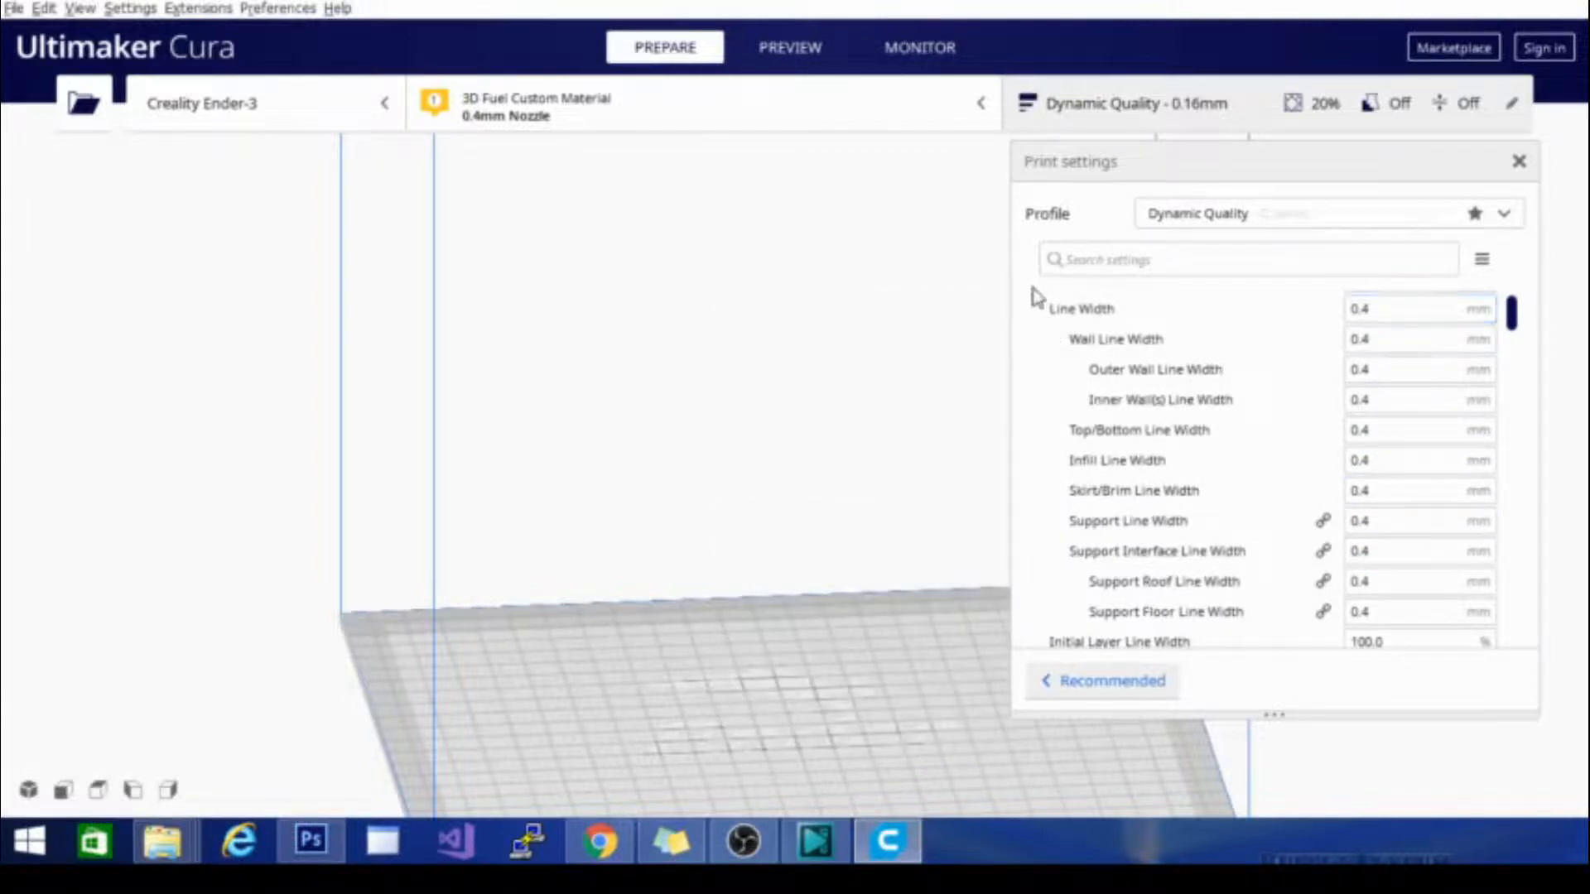
pyautogui.click(1419, 429)
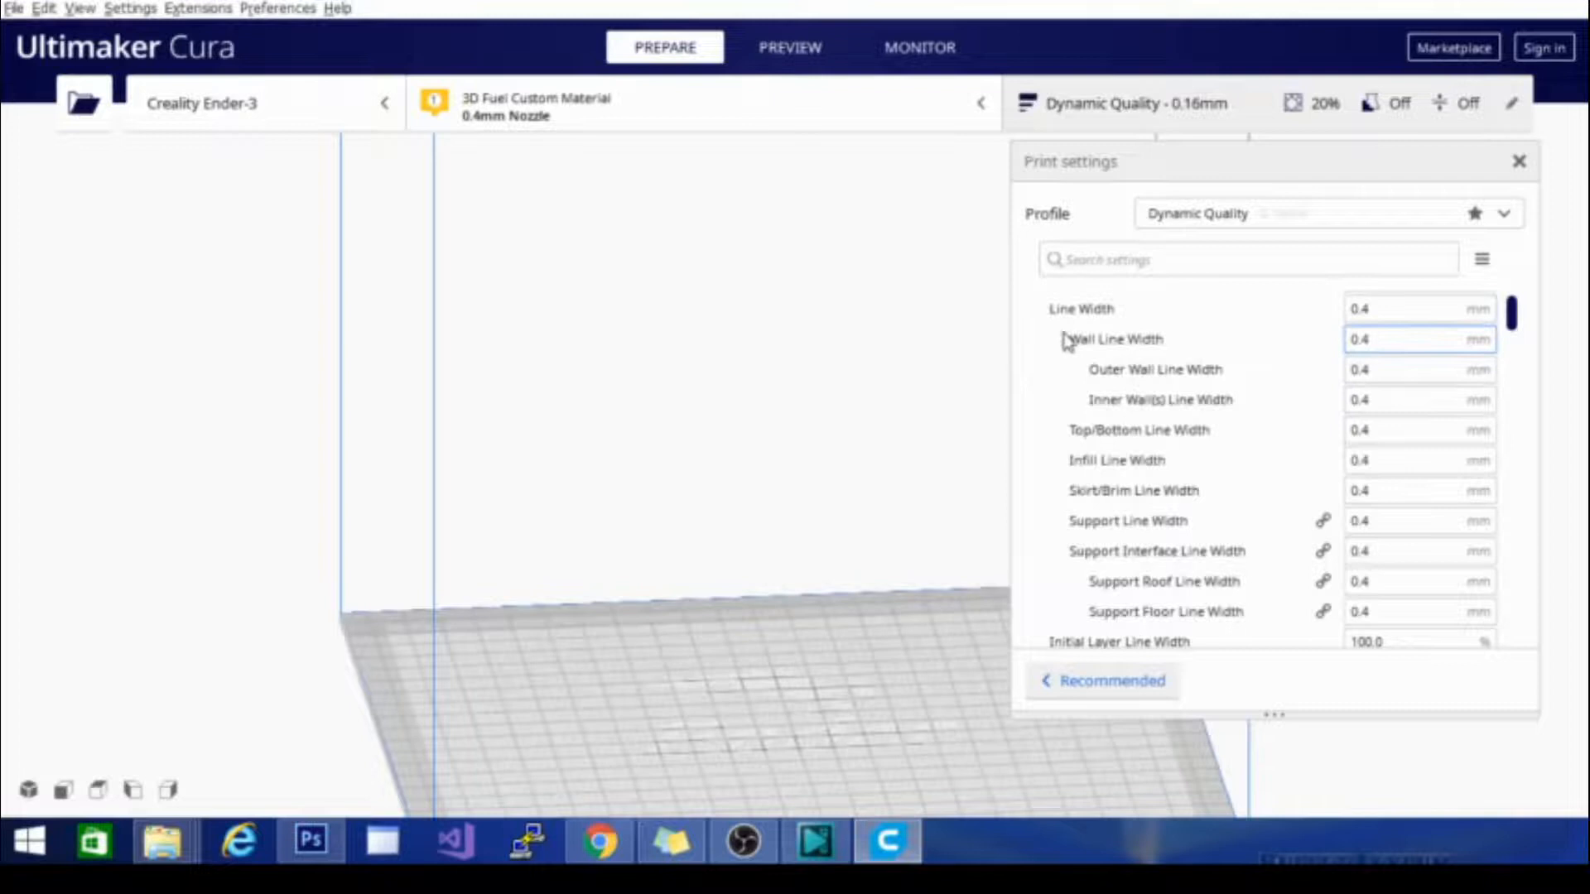
pyautogui.moveTo(1114, 340)
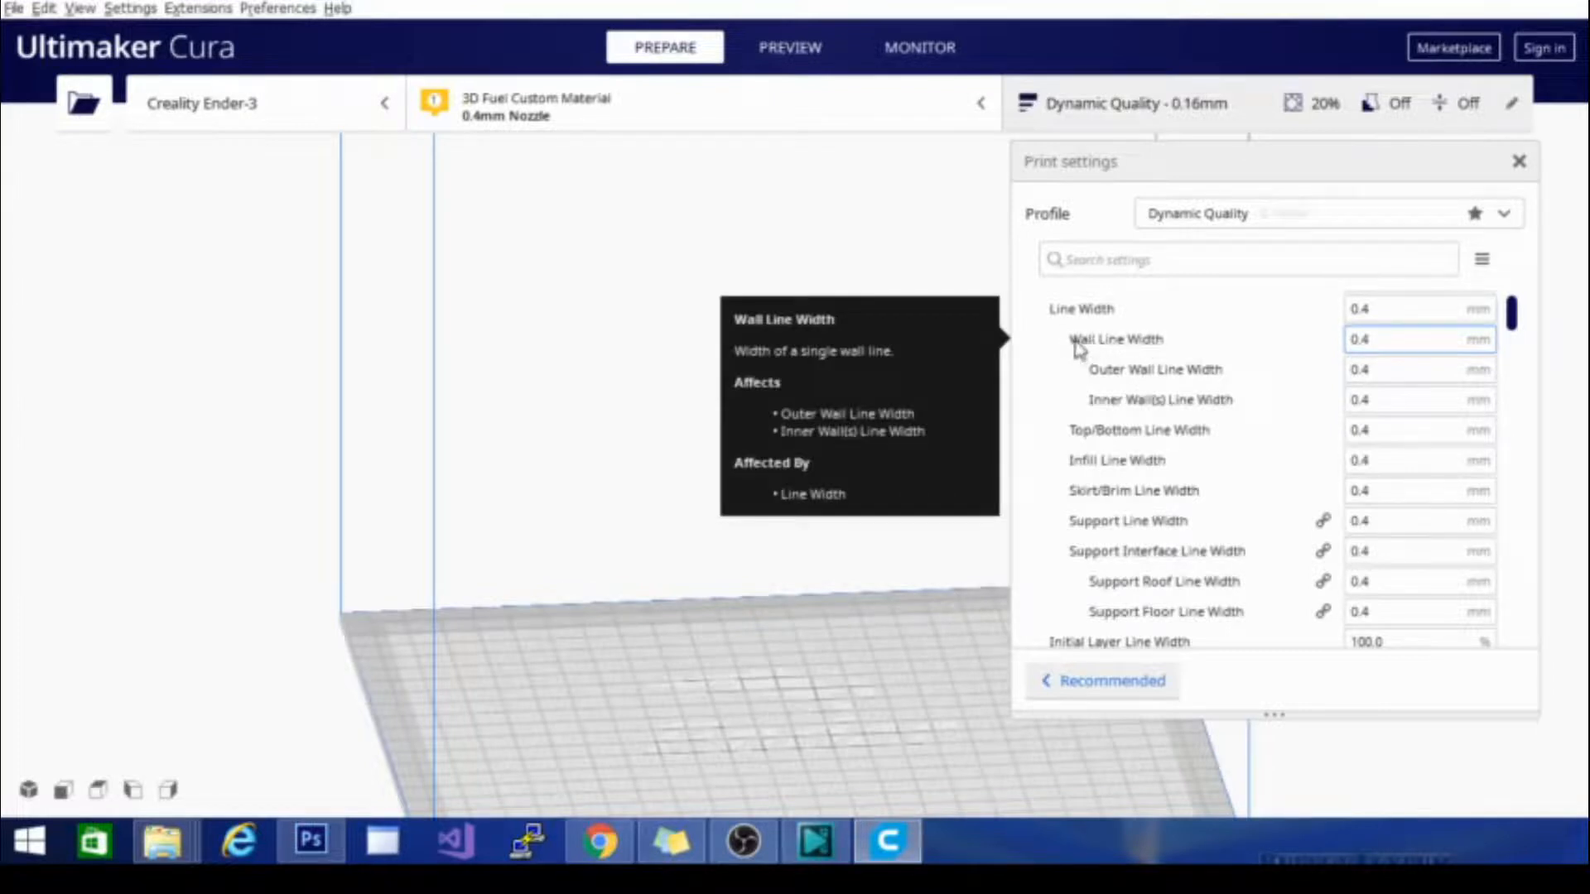
pyautogui.moveTo(1084, 342)
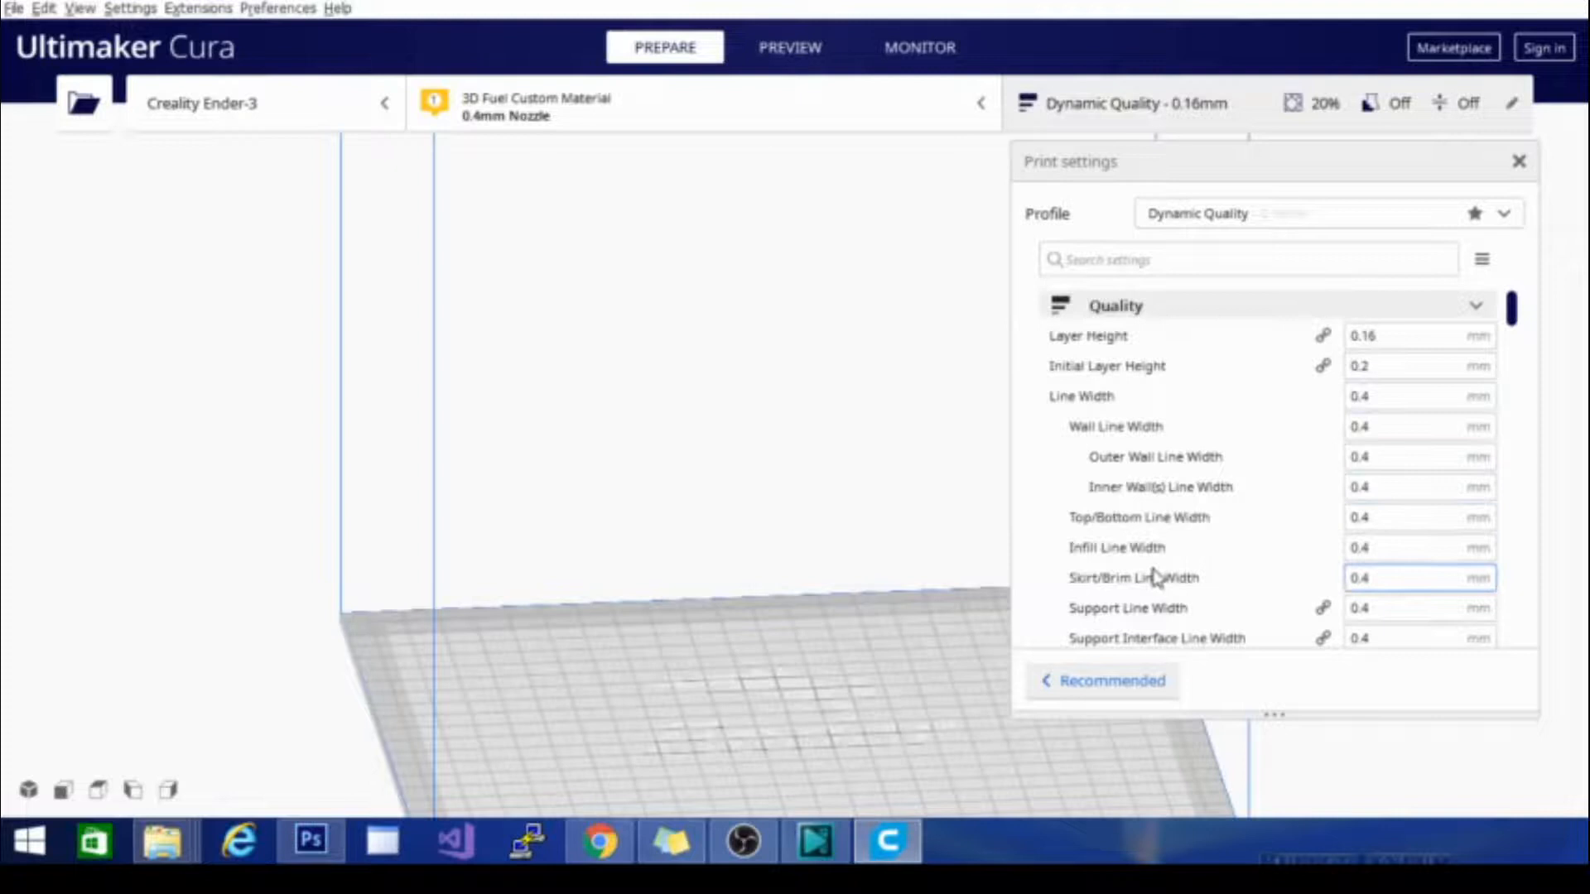
pyautogui.scroll(-3)
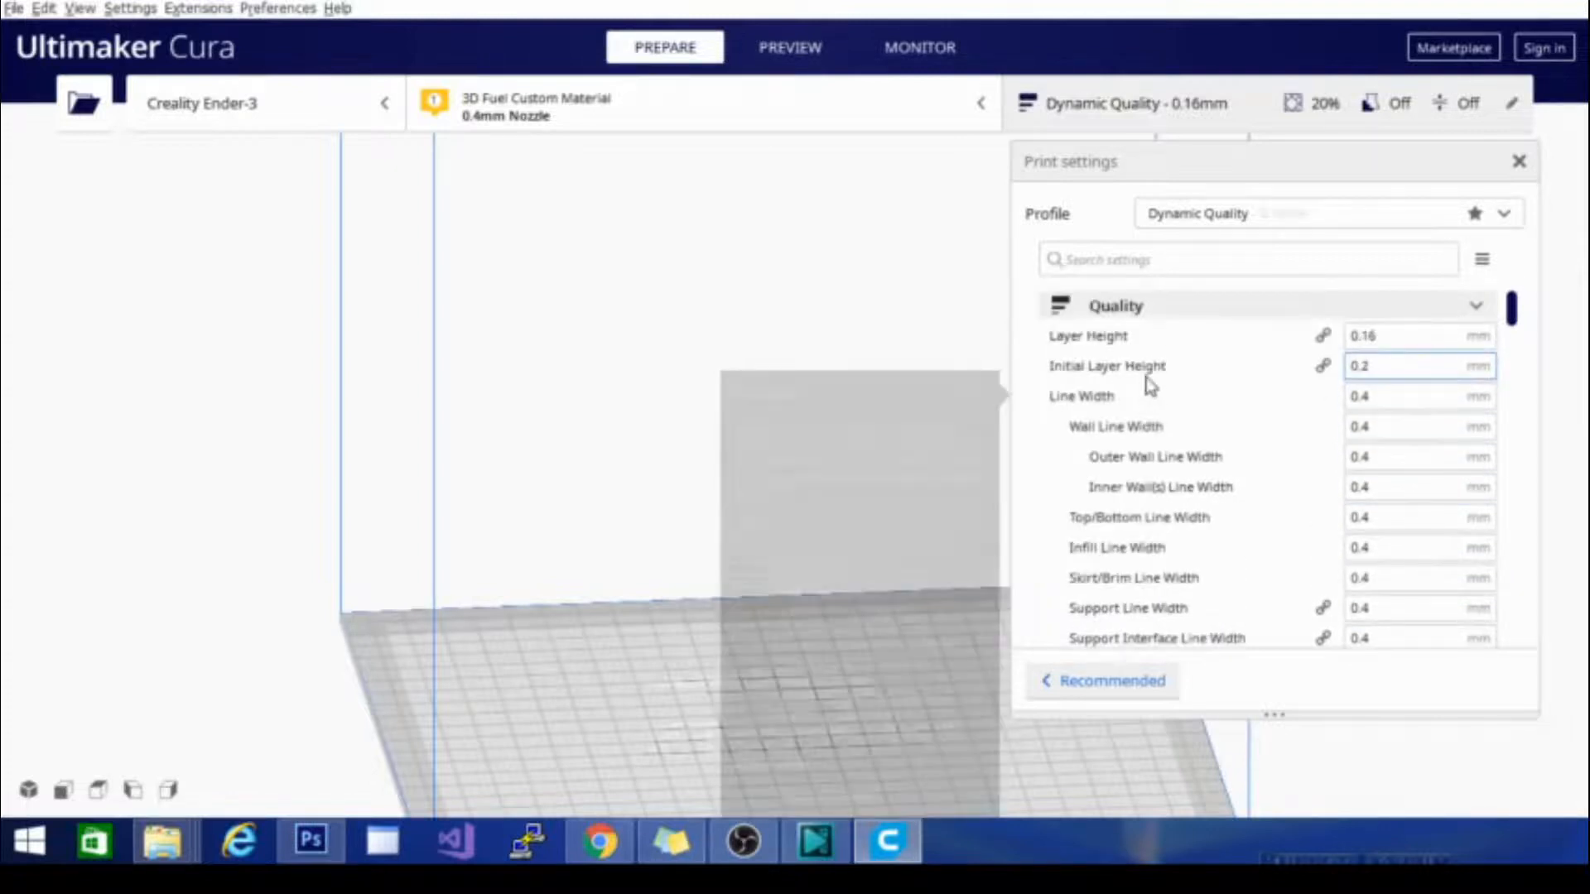
pyautogui.scroll(-3)
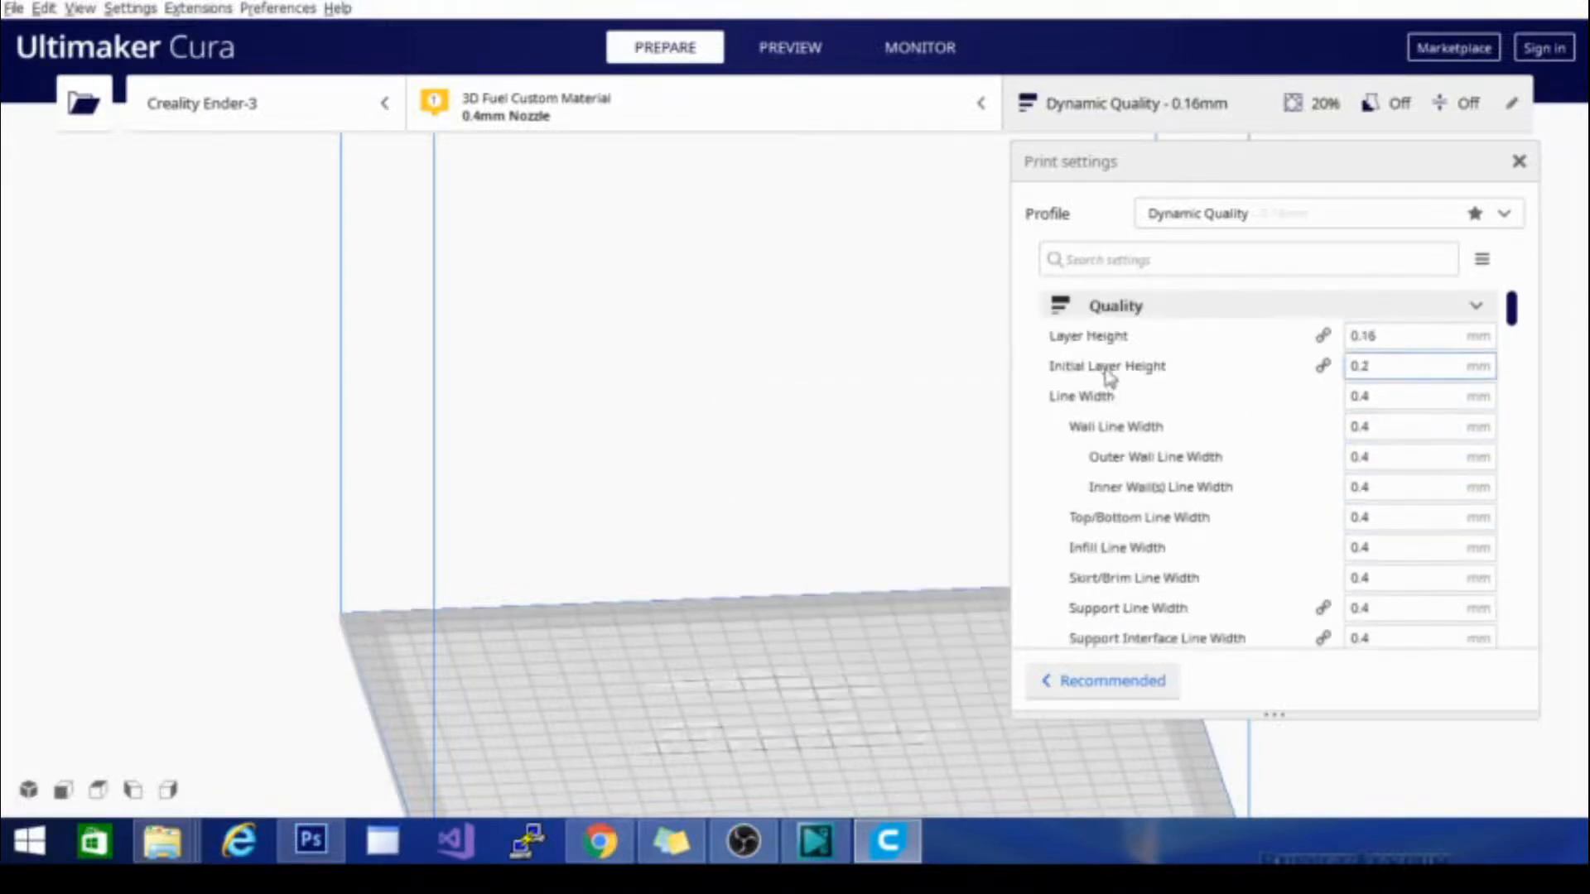
pyautogui.scroll(-3)
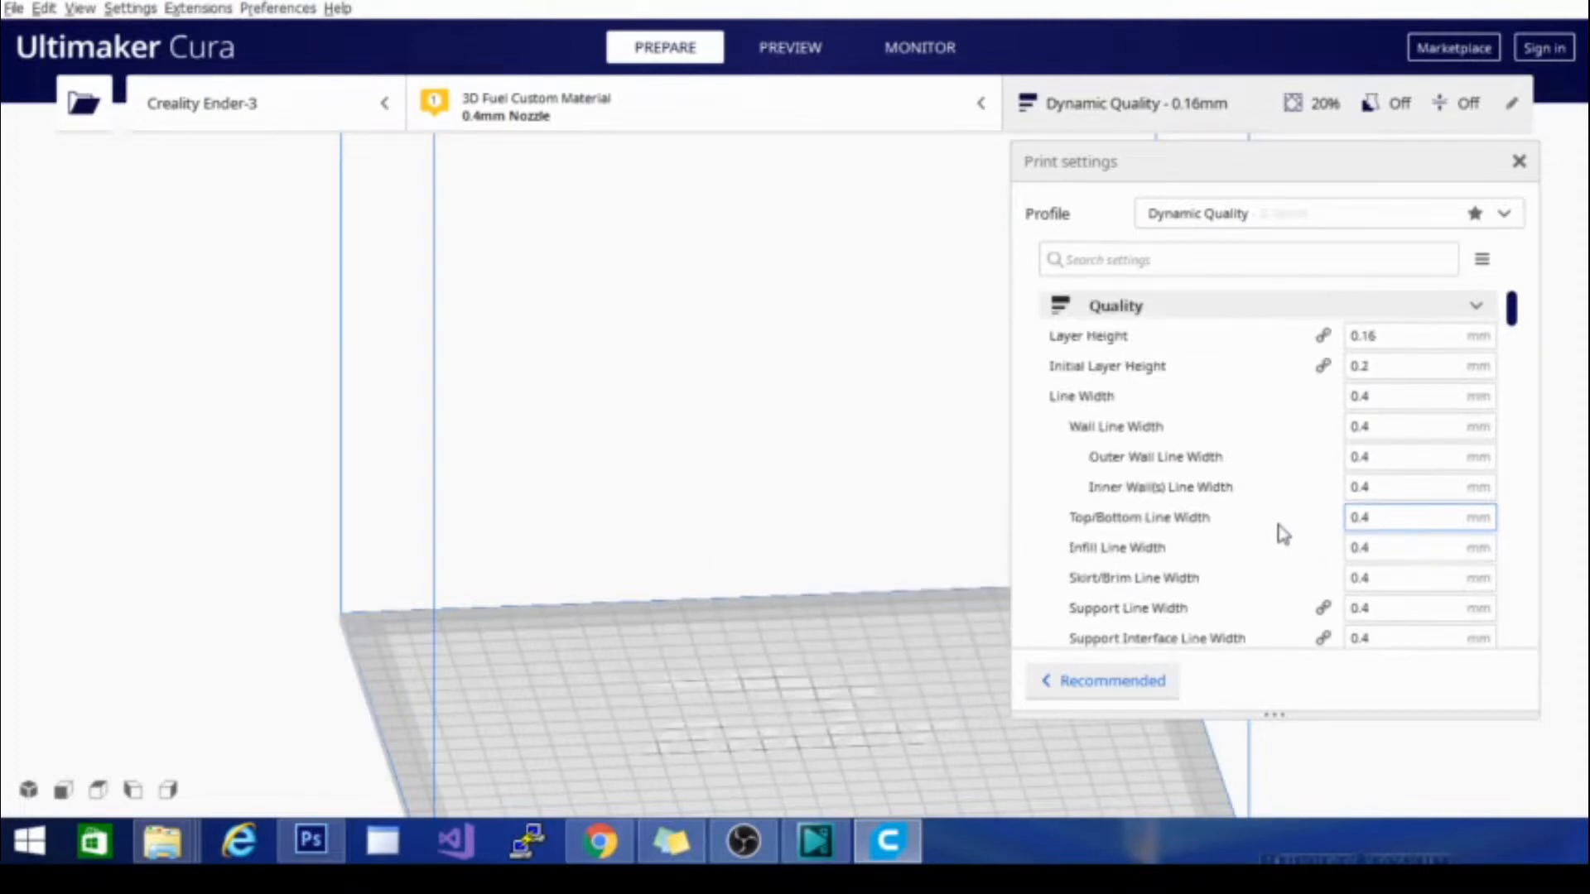
pyautogui.scroll(-3)
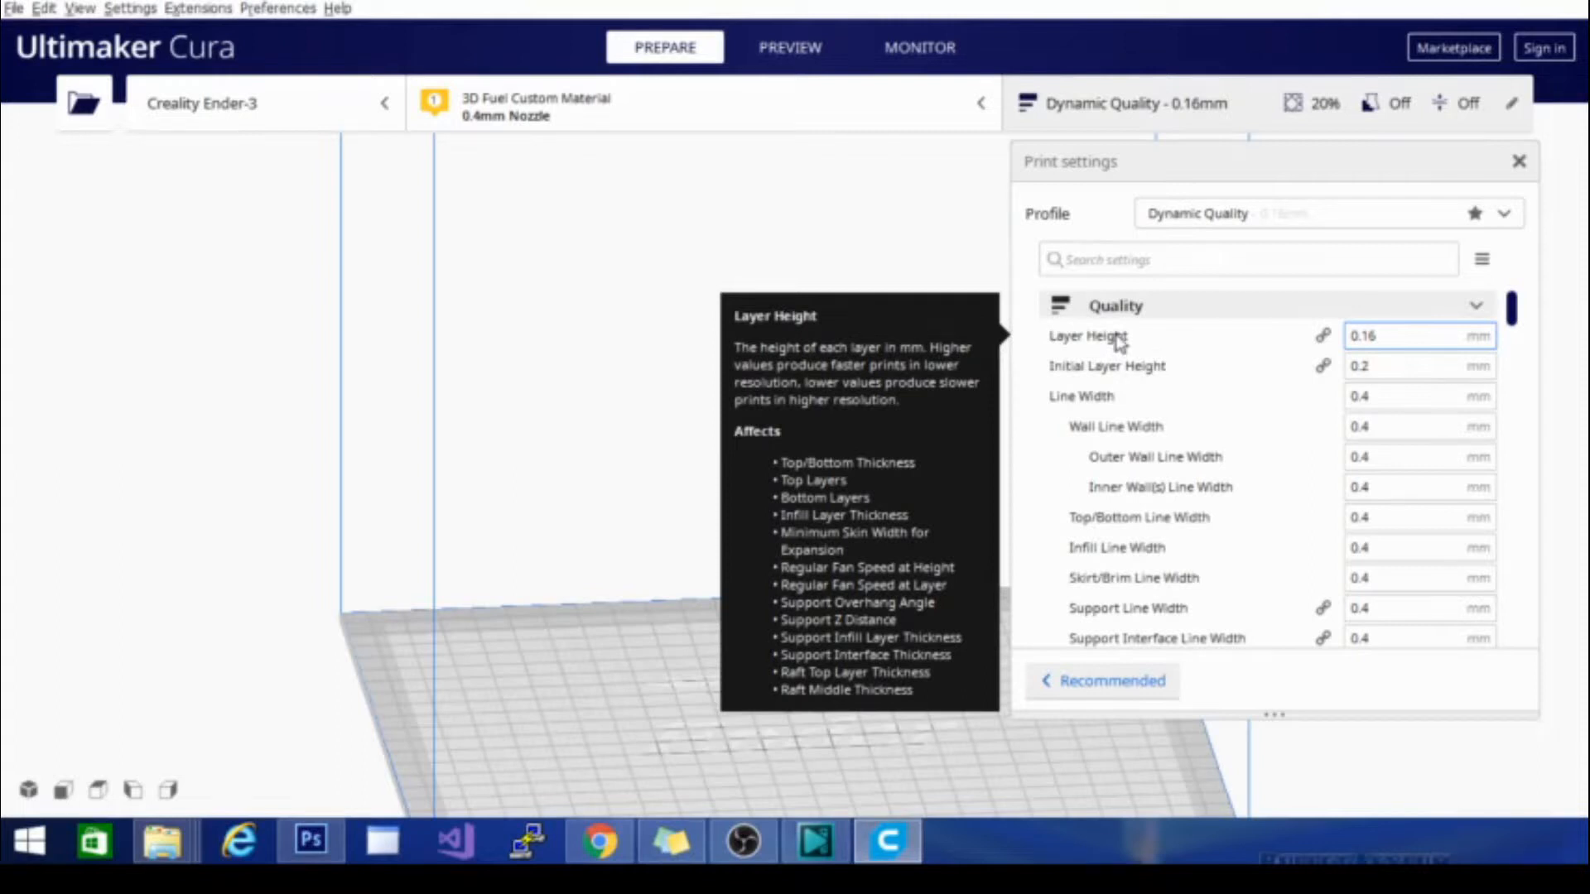
pyautogui.moveTo(937, 587)
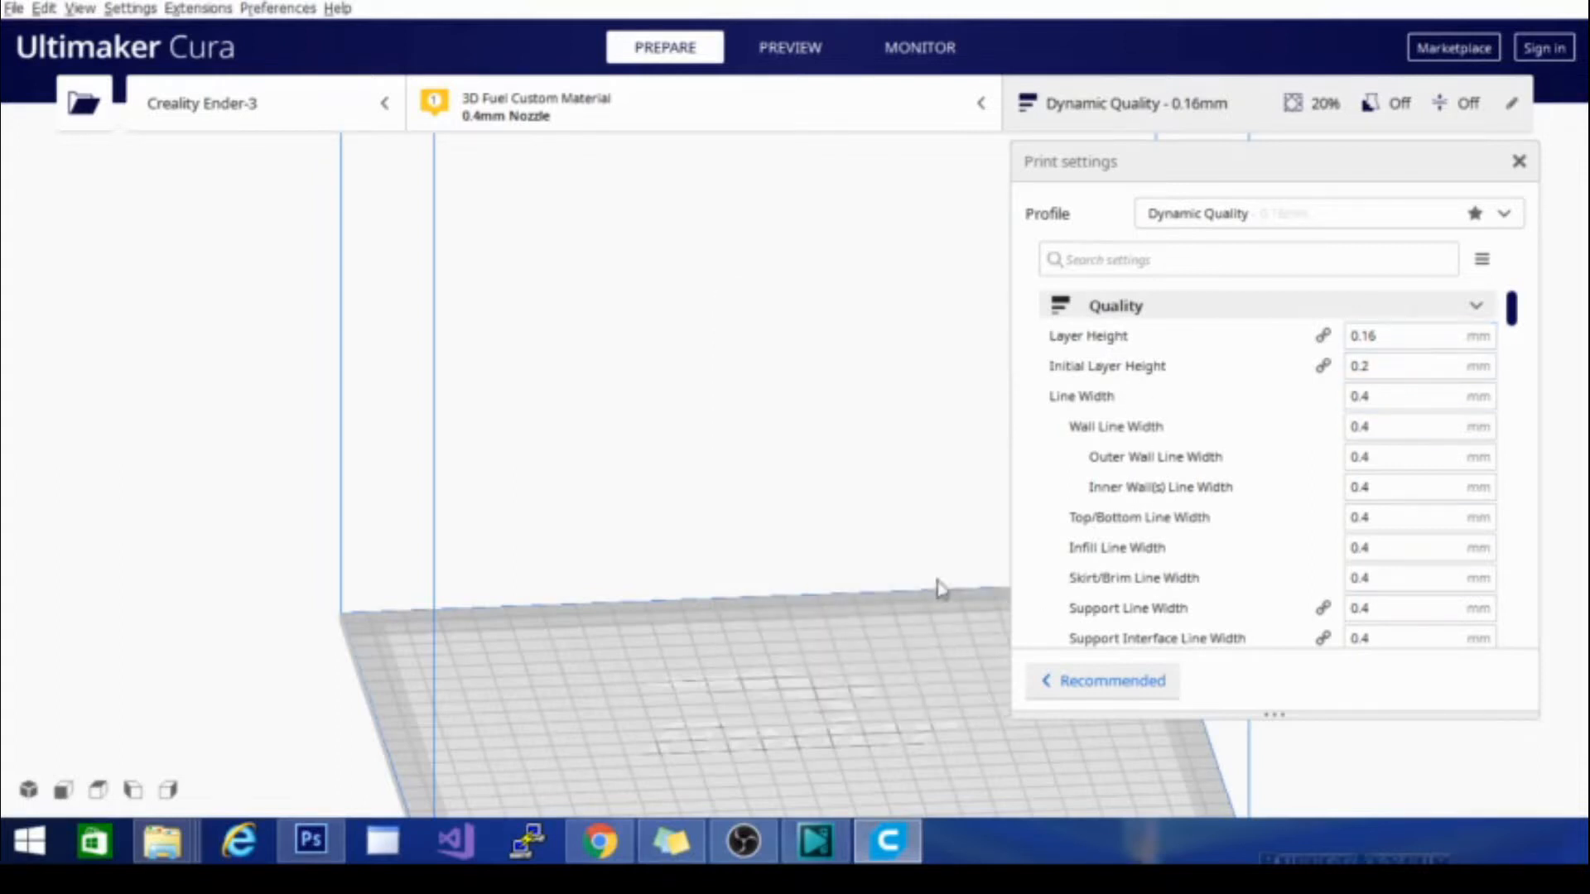